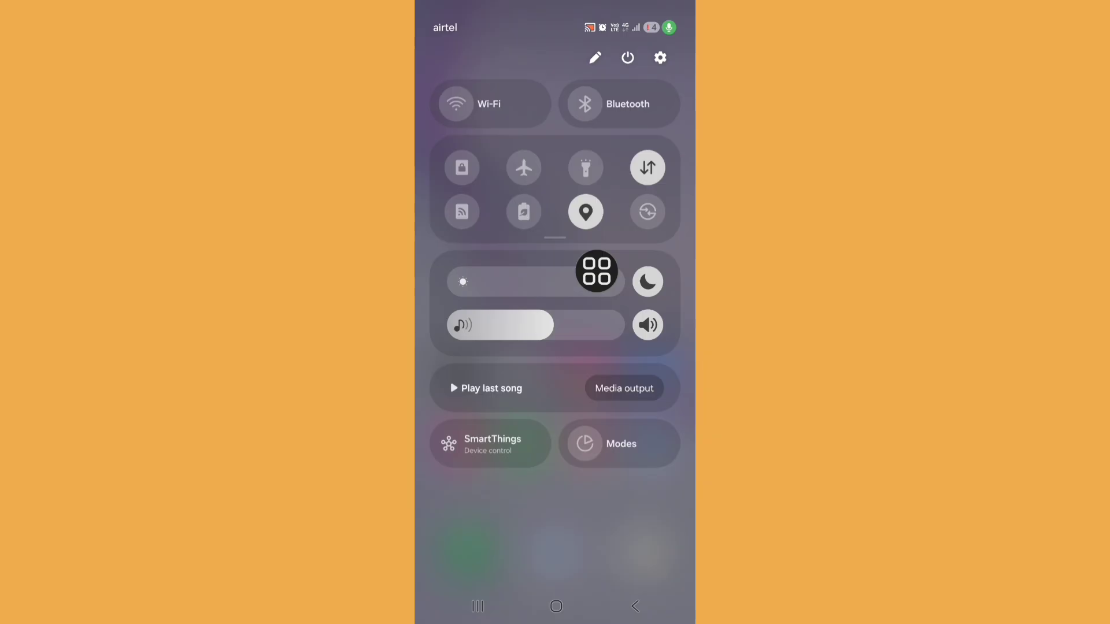
# Close Quick Settings and bring up the app drawer with all installed apps.
pyautogui.click(555, 606)
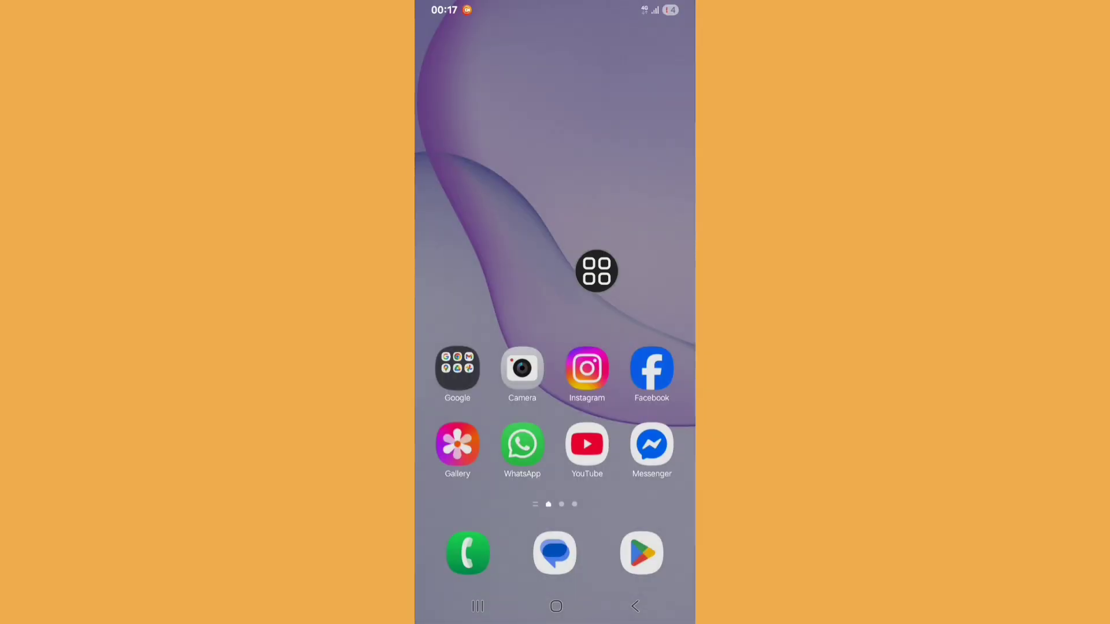
pyautogui.click(597, 271)
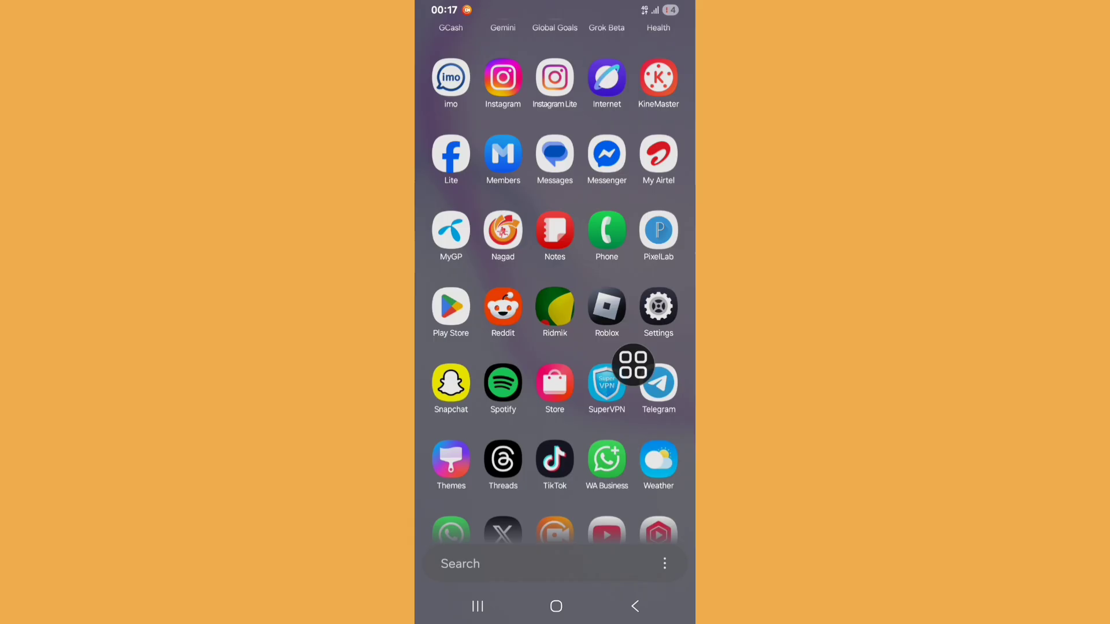
# Launch Settings, go to Apps and select ChatGPT from the installed list.
pyautogui.click(658, 311)
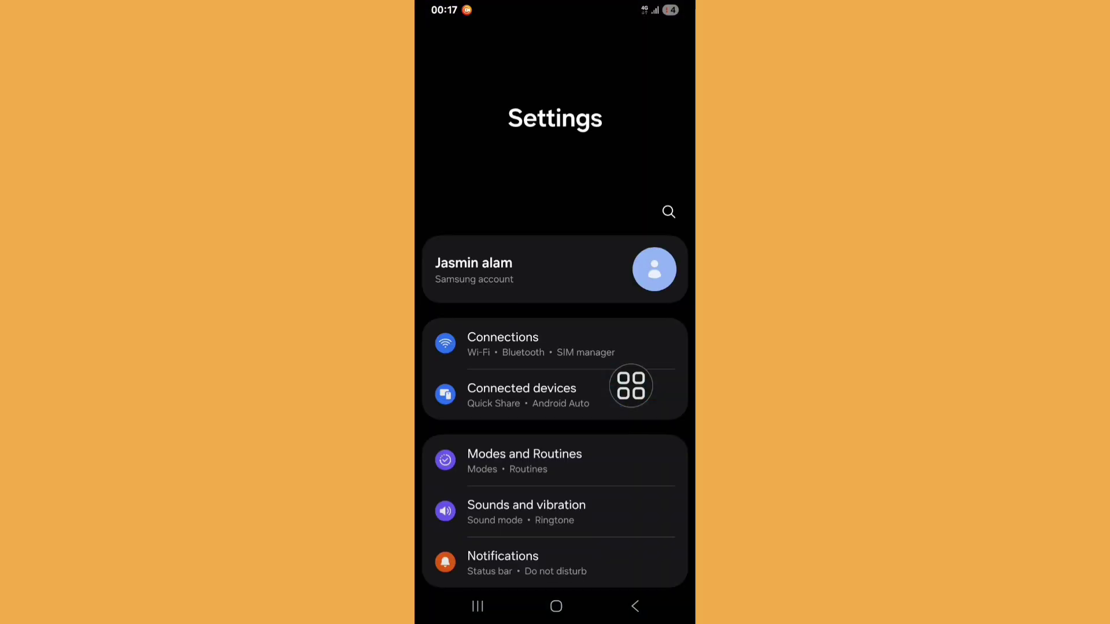
pyautogui.scroll(-3)
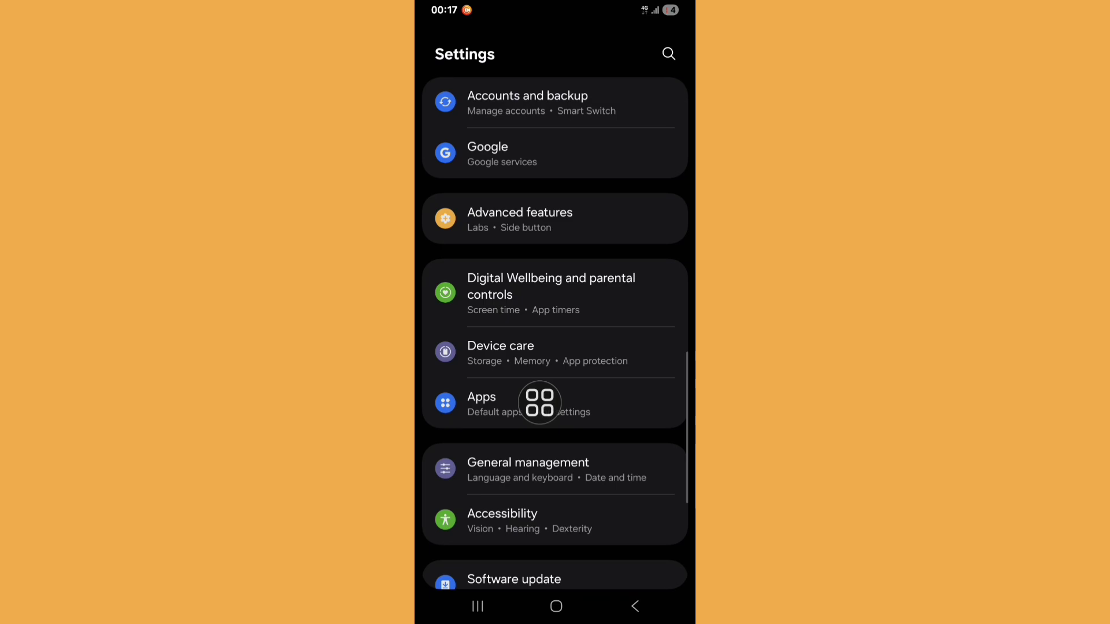
pyautogui.moveTo(495, 466)
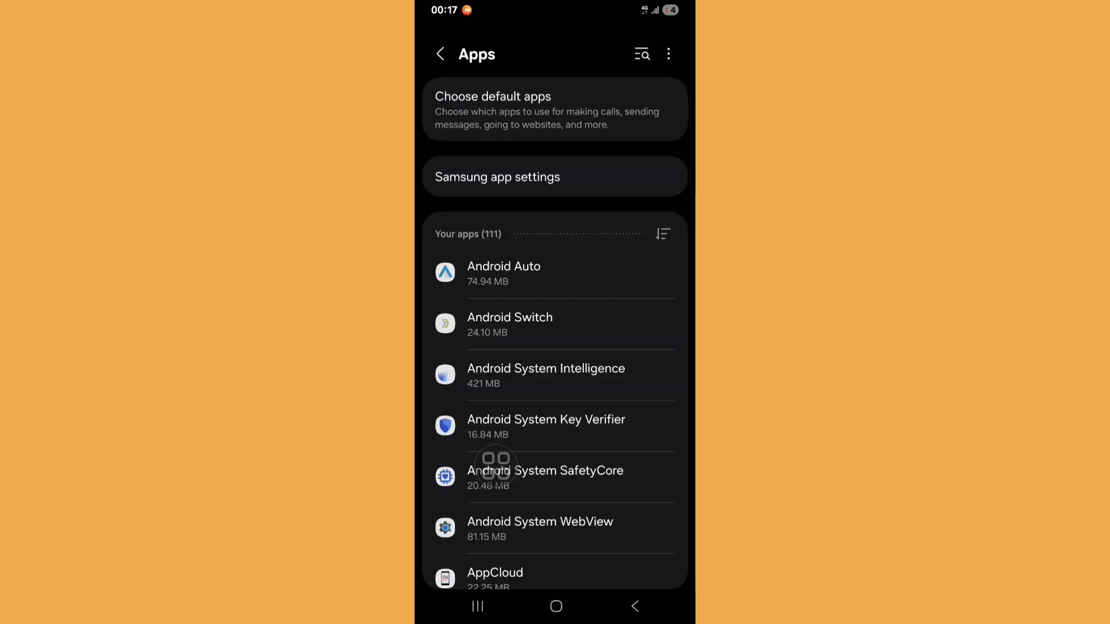
pyautogui.scroll(-3)
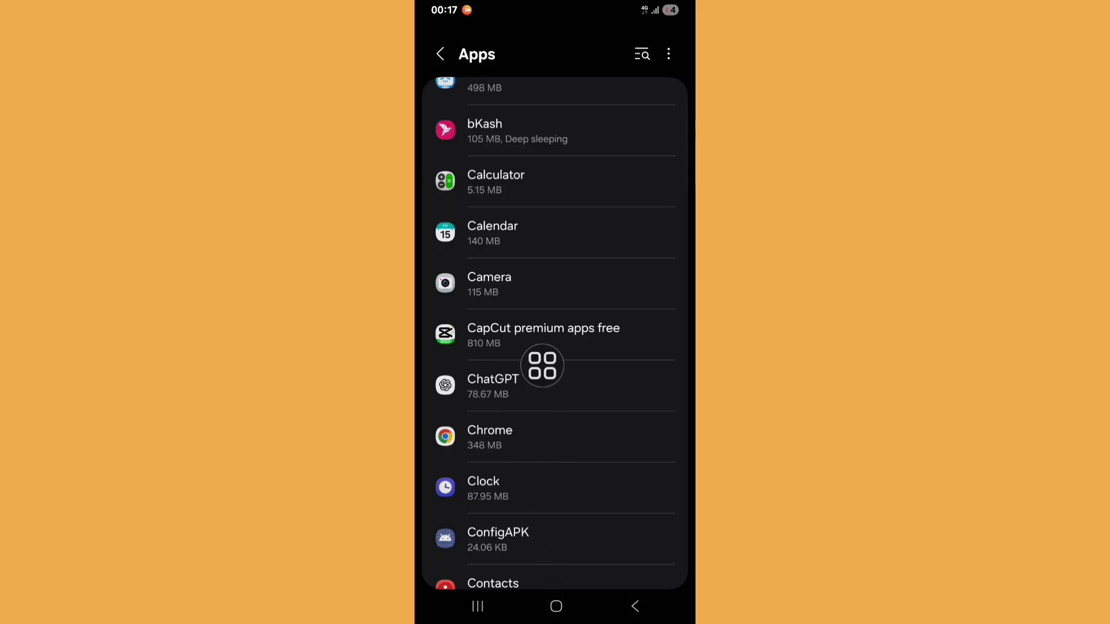
pyautogui.click(543, 385)
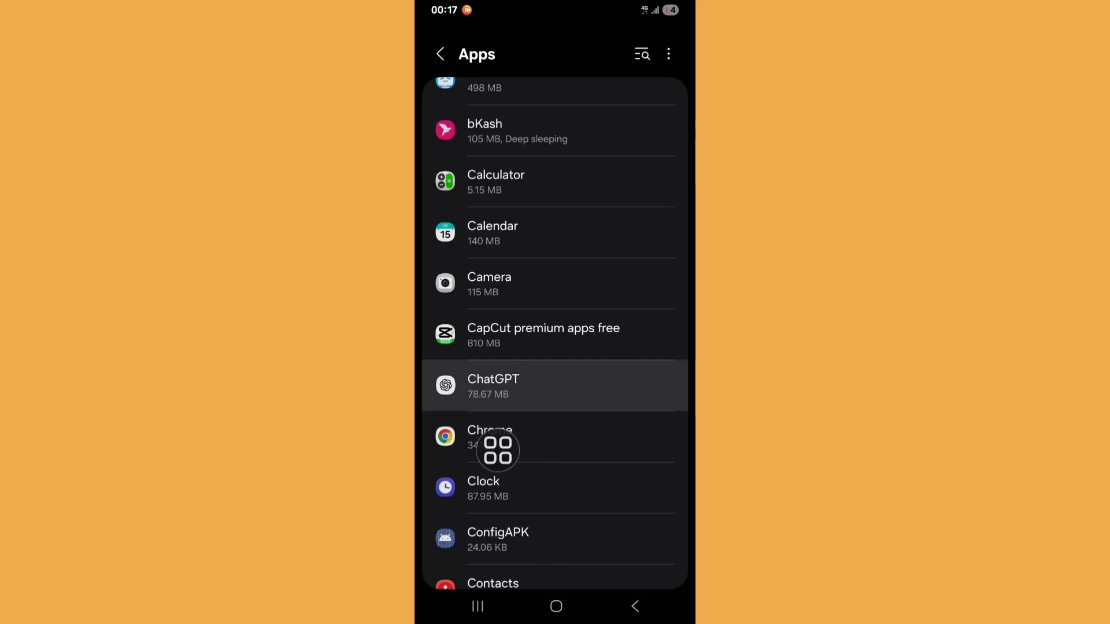
# Clear ChatGPT's storage data and confirm Delete, leaving data and cache at 0 B.
pyautogui.click(554, 385)
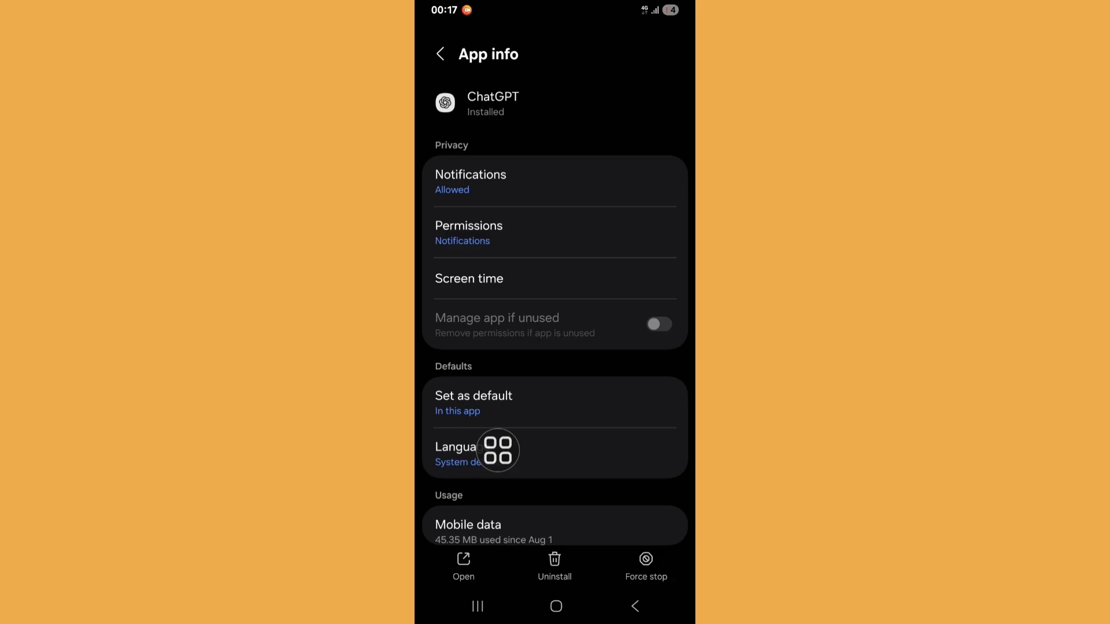
pyautogui.scroll(-3)
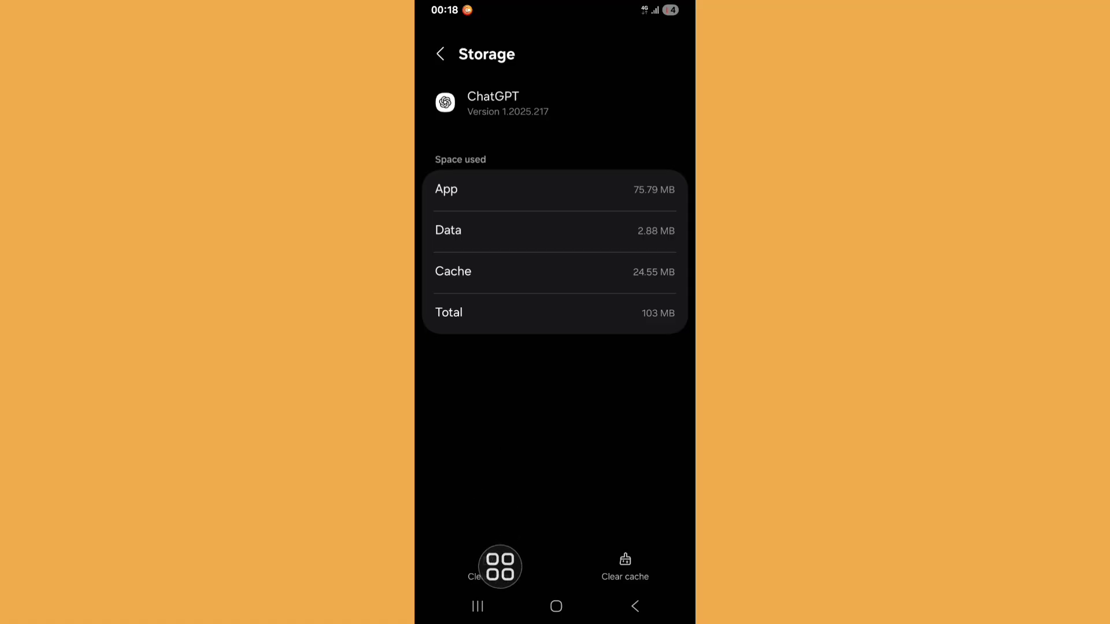
pyautogui.click(498, 567)
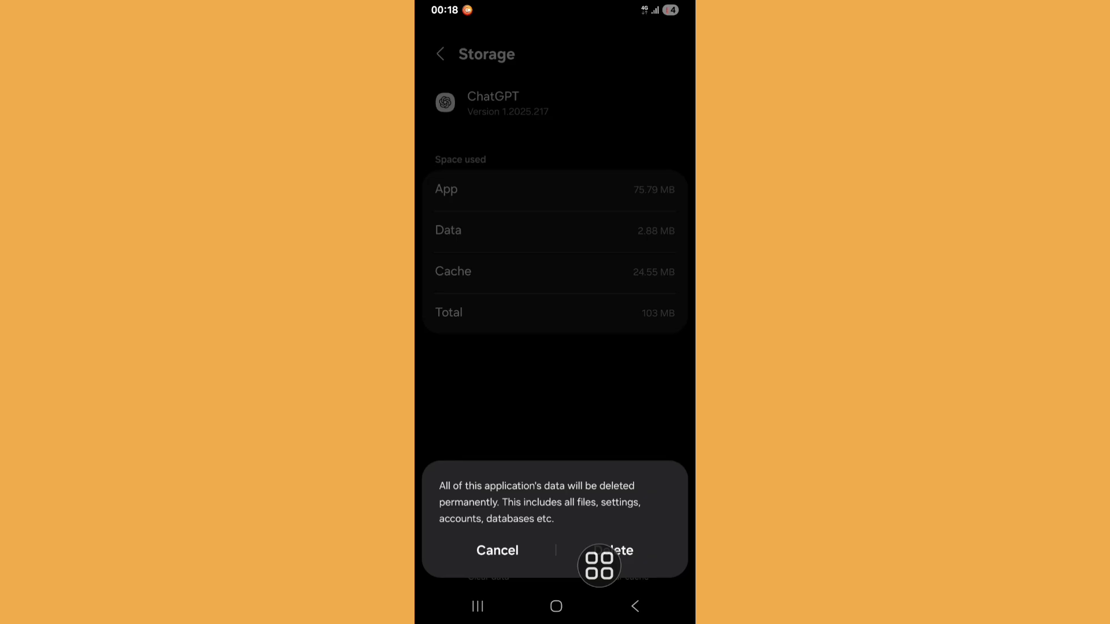
pyautogui.click(616, 551)
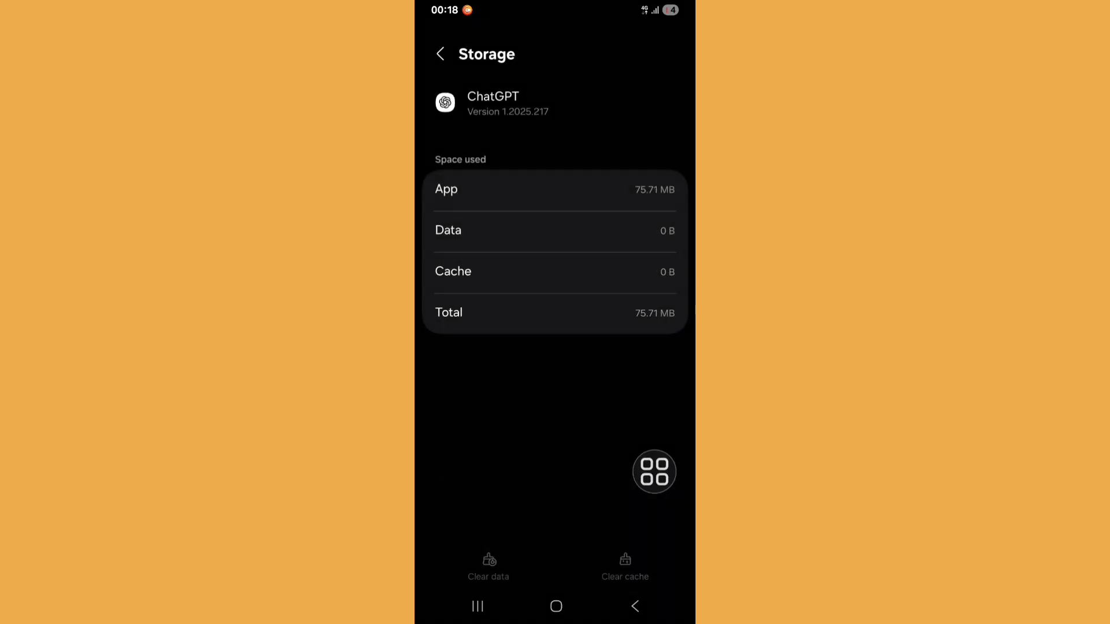
# Search 'chatgpt' in the Play Store and confirm it shows Open, not Update.
pyautogui.click(556, 606)
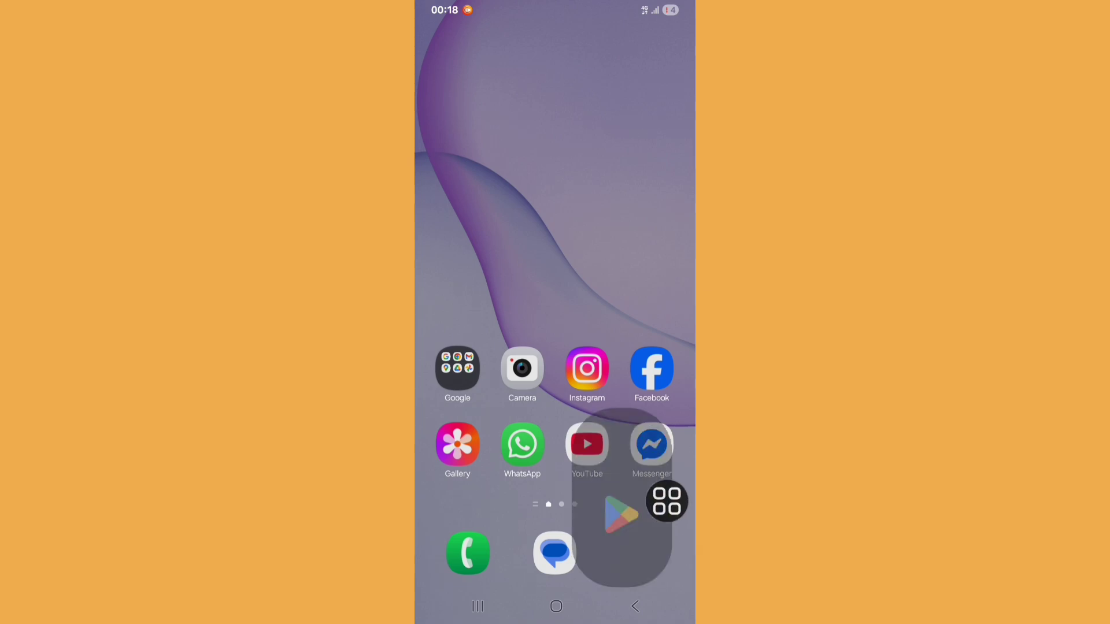
pyautogui.click(621, 515)
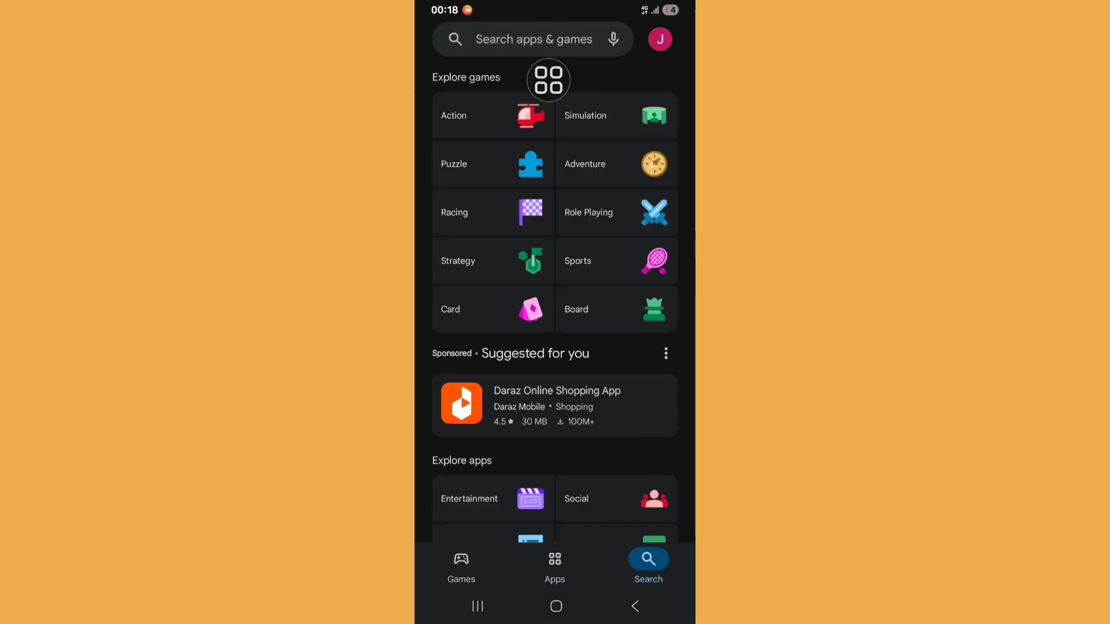
pyautogui.click(533, 38)
pyautogui.write('chatgpt')
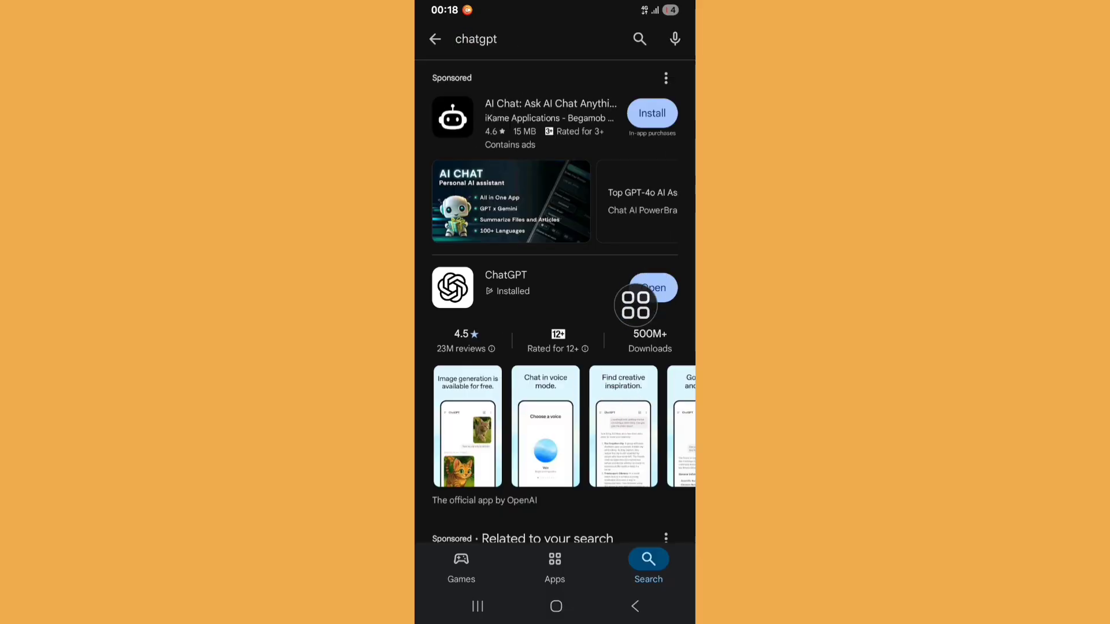
pyautogui.moveTo(612, 383)
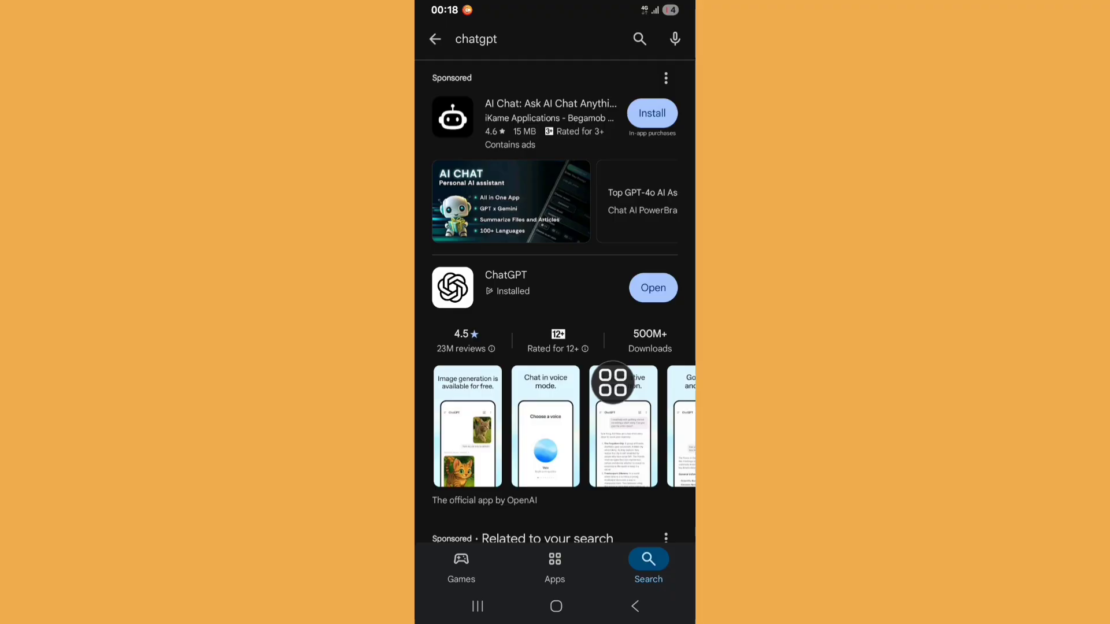
pyautogui.click(556, 605)
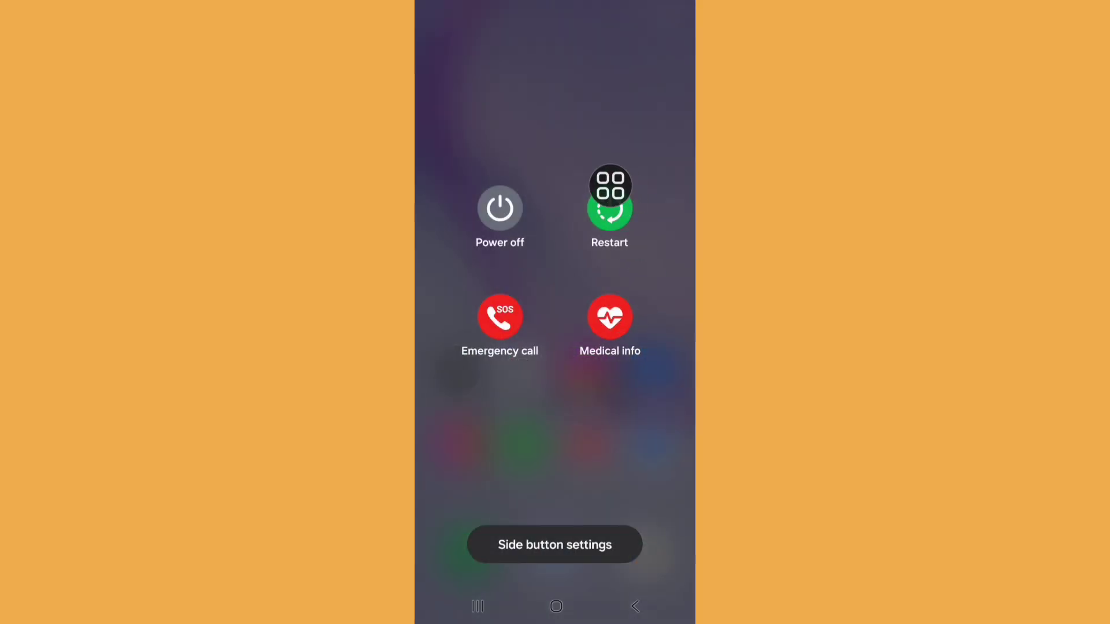
# Restart the phone, then launch ChatGPT from the app drawer to its signed-out start screen.
pyautogui.click(609, 209)
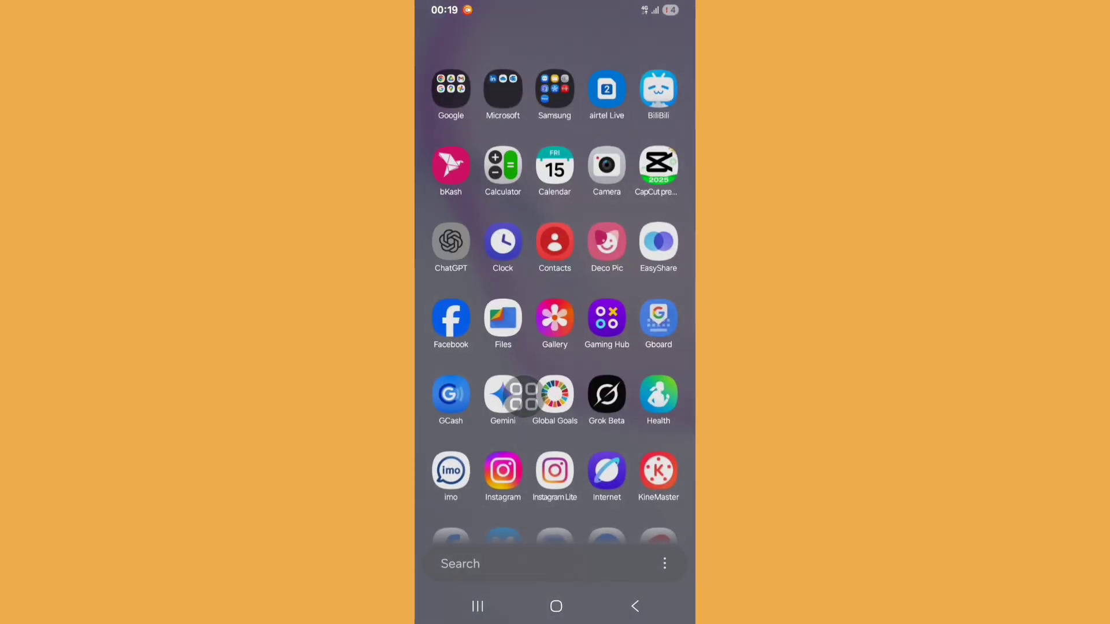
pyautogui.click(450, 242)
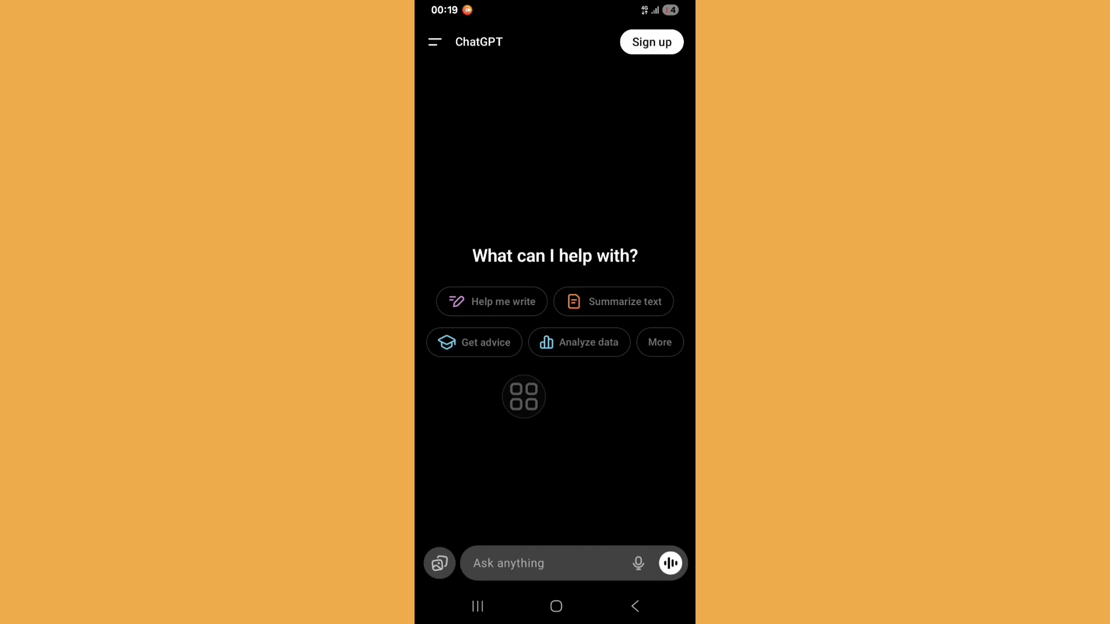